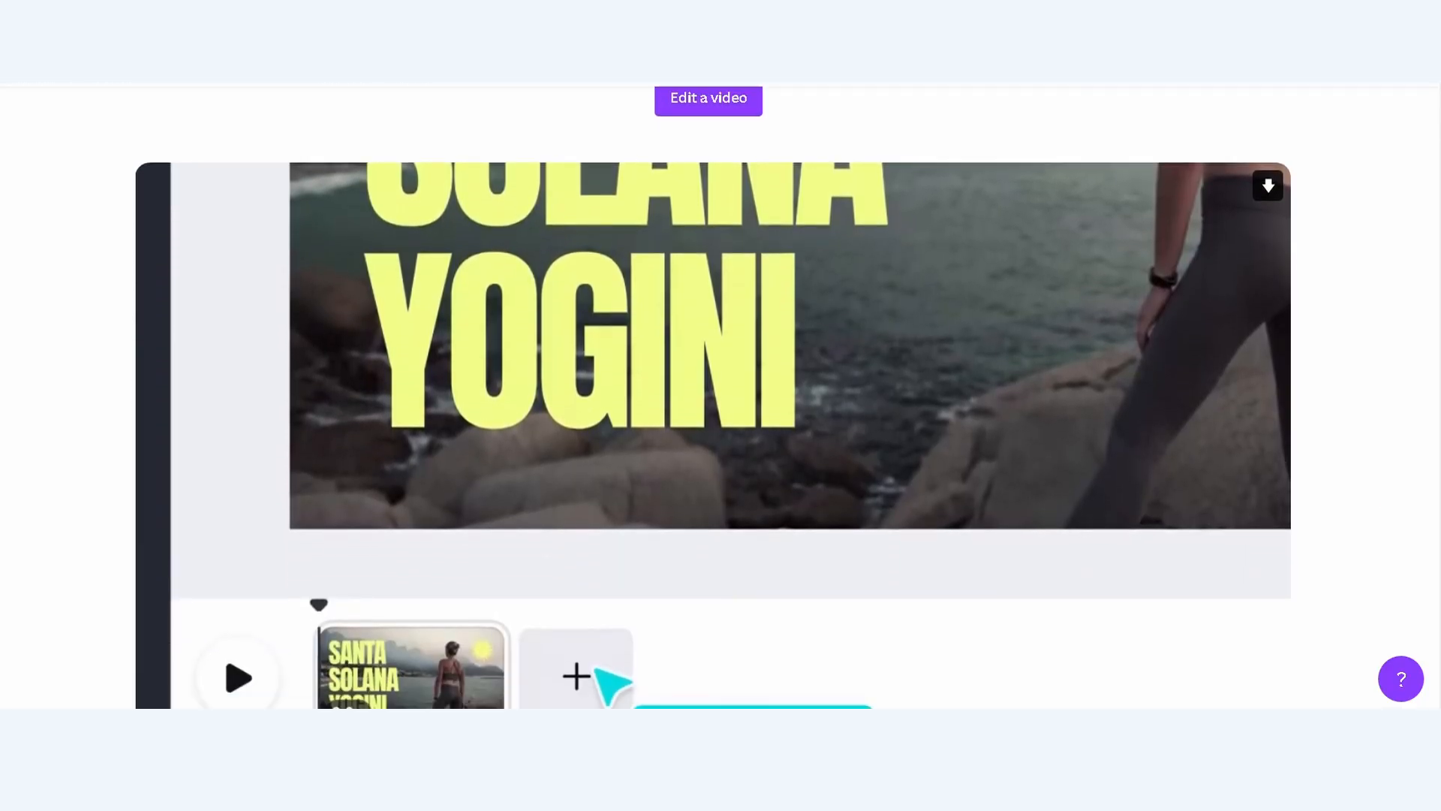
Scroll through Canva's free video editor feature sections to 'The video editing app for every creator'.
scroll("down", 3)
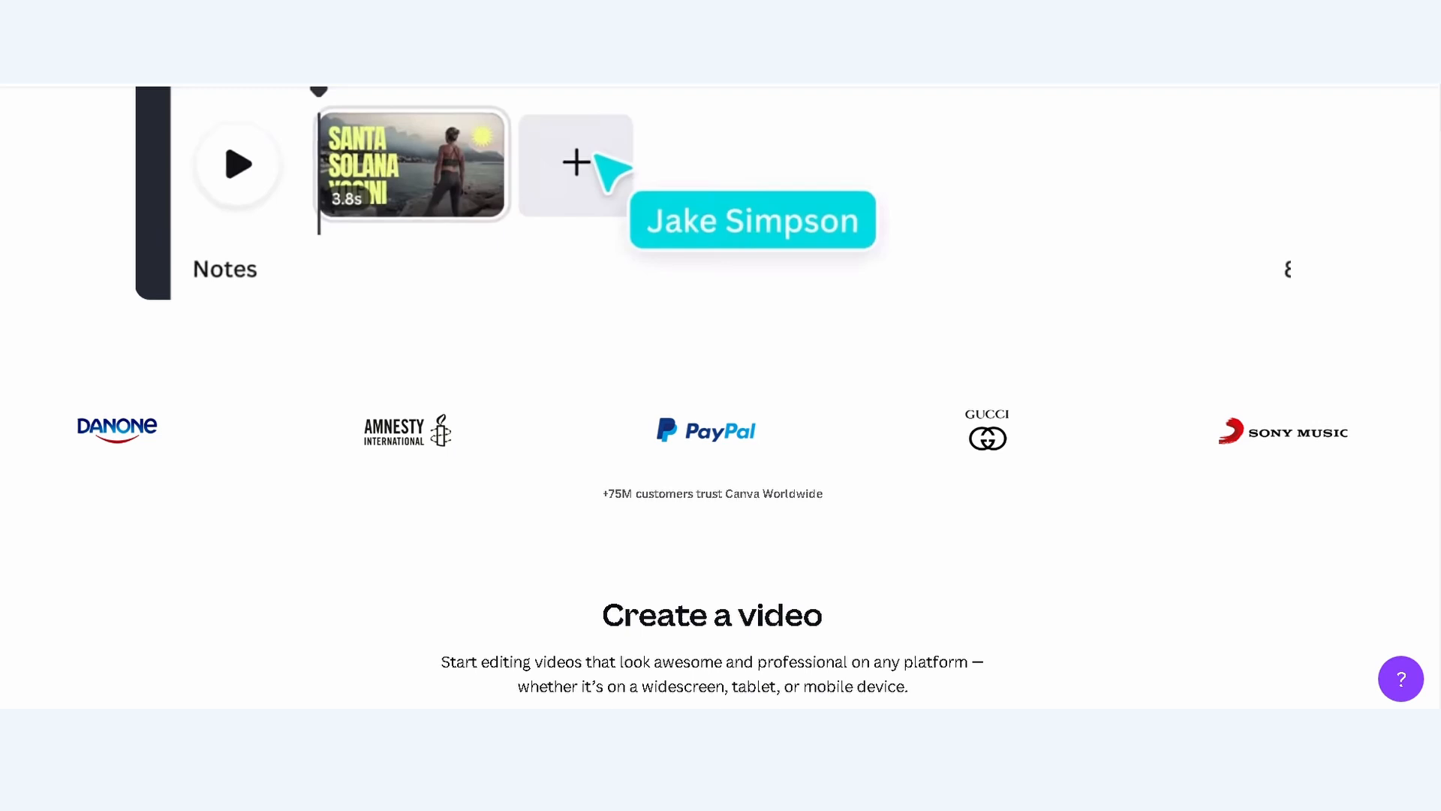
scroll("down", 3)
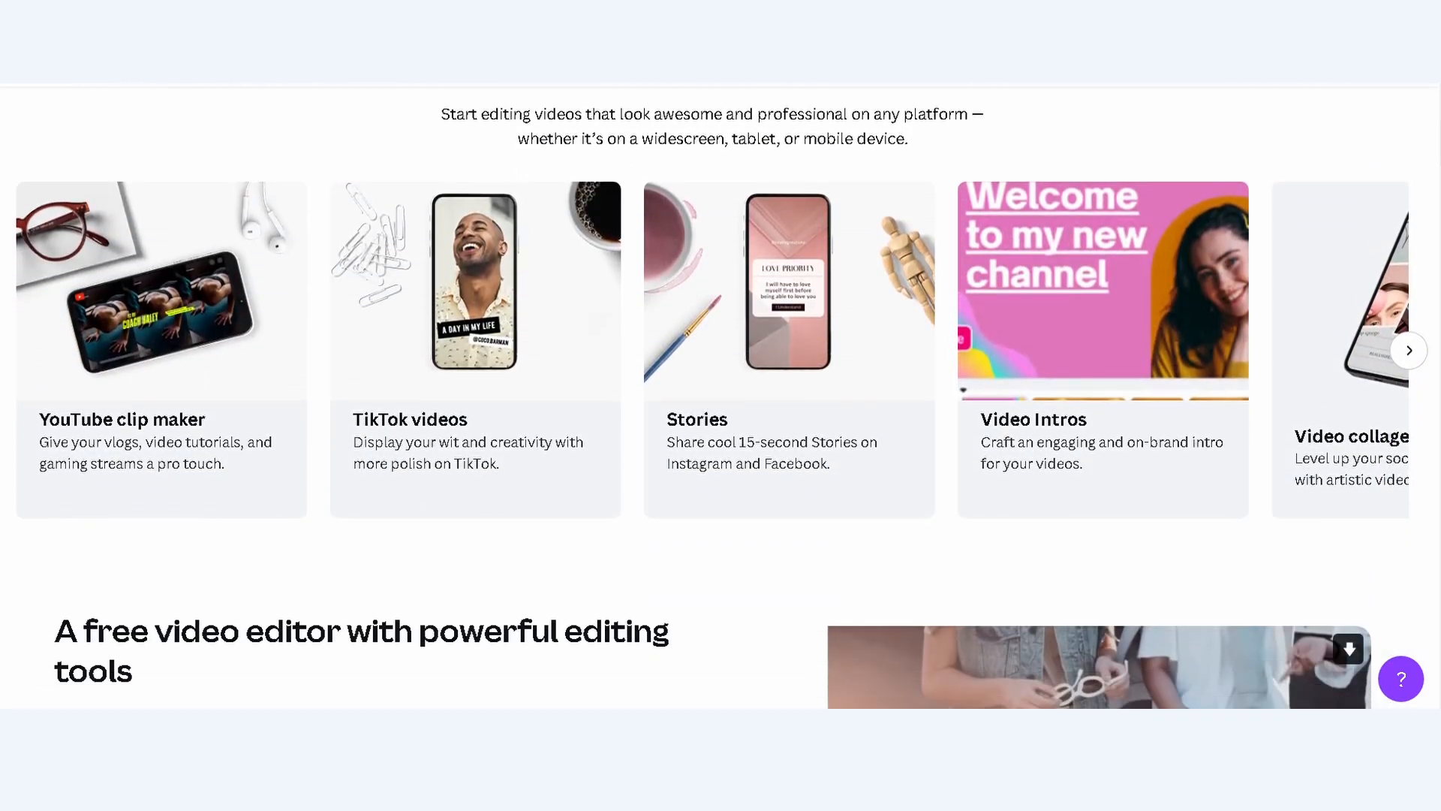
scroll("down", 3)
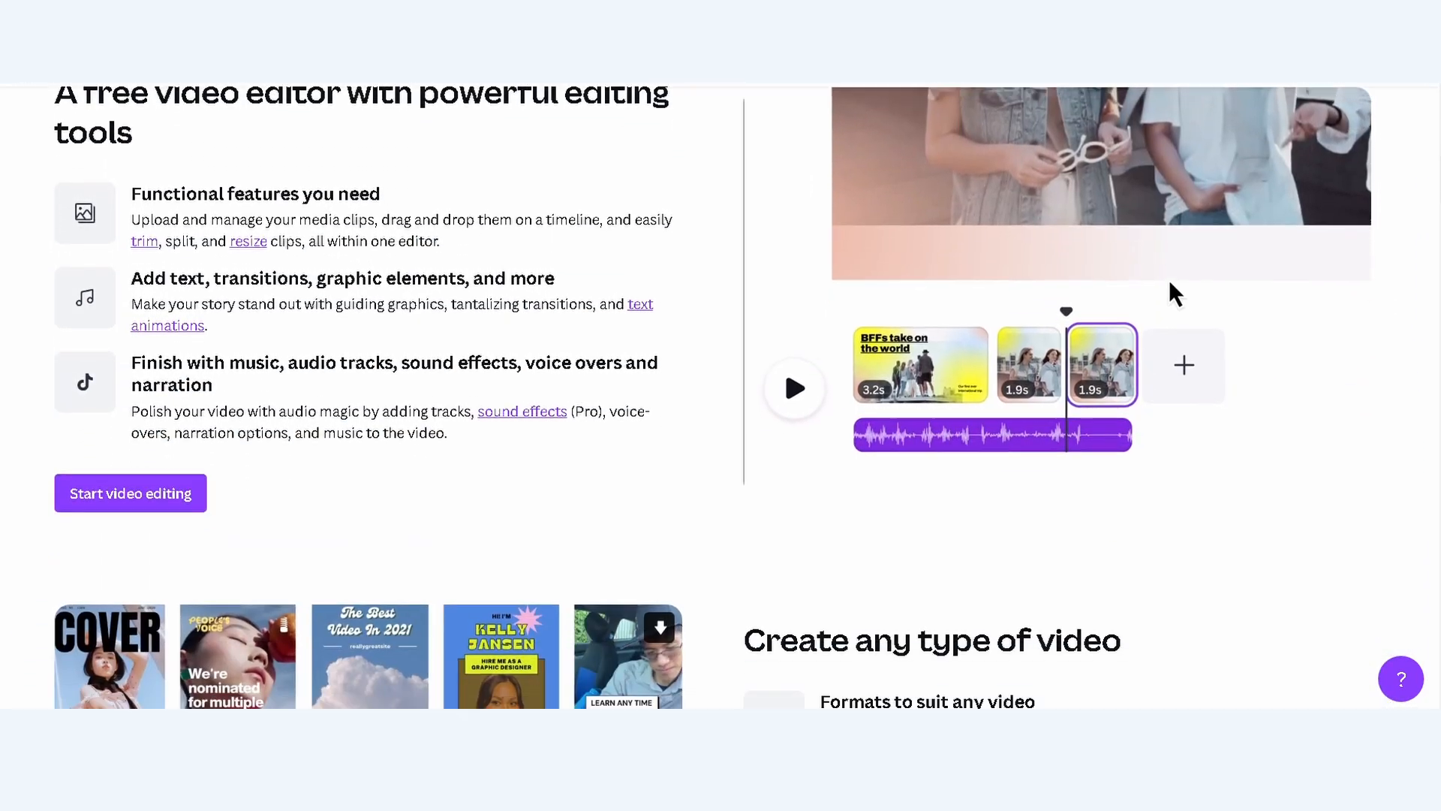
scroll("down", 3)
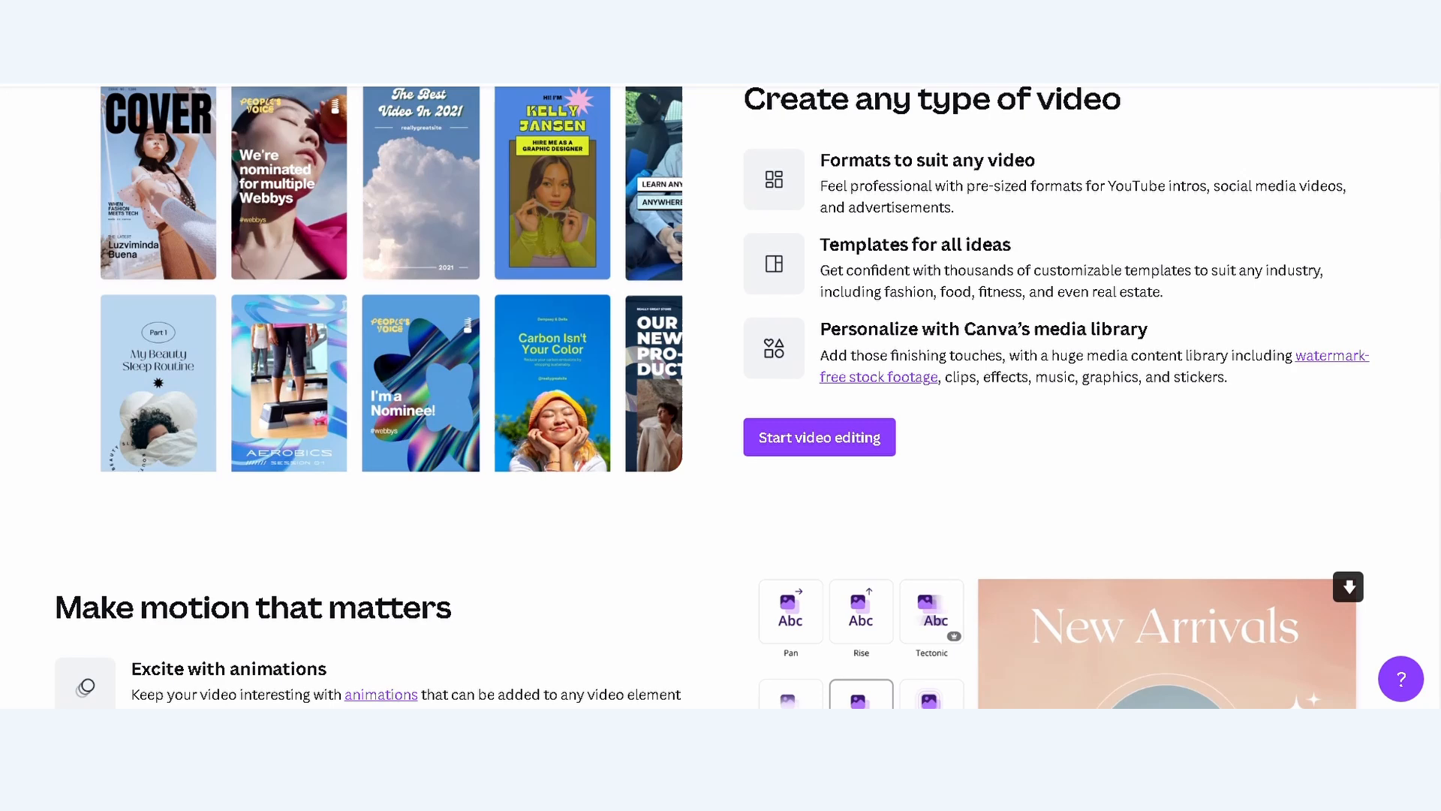
scroll("down", 3)
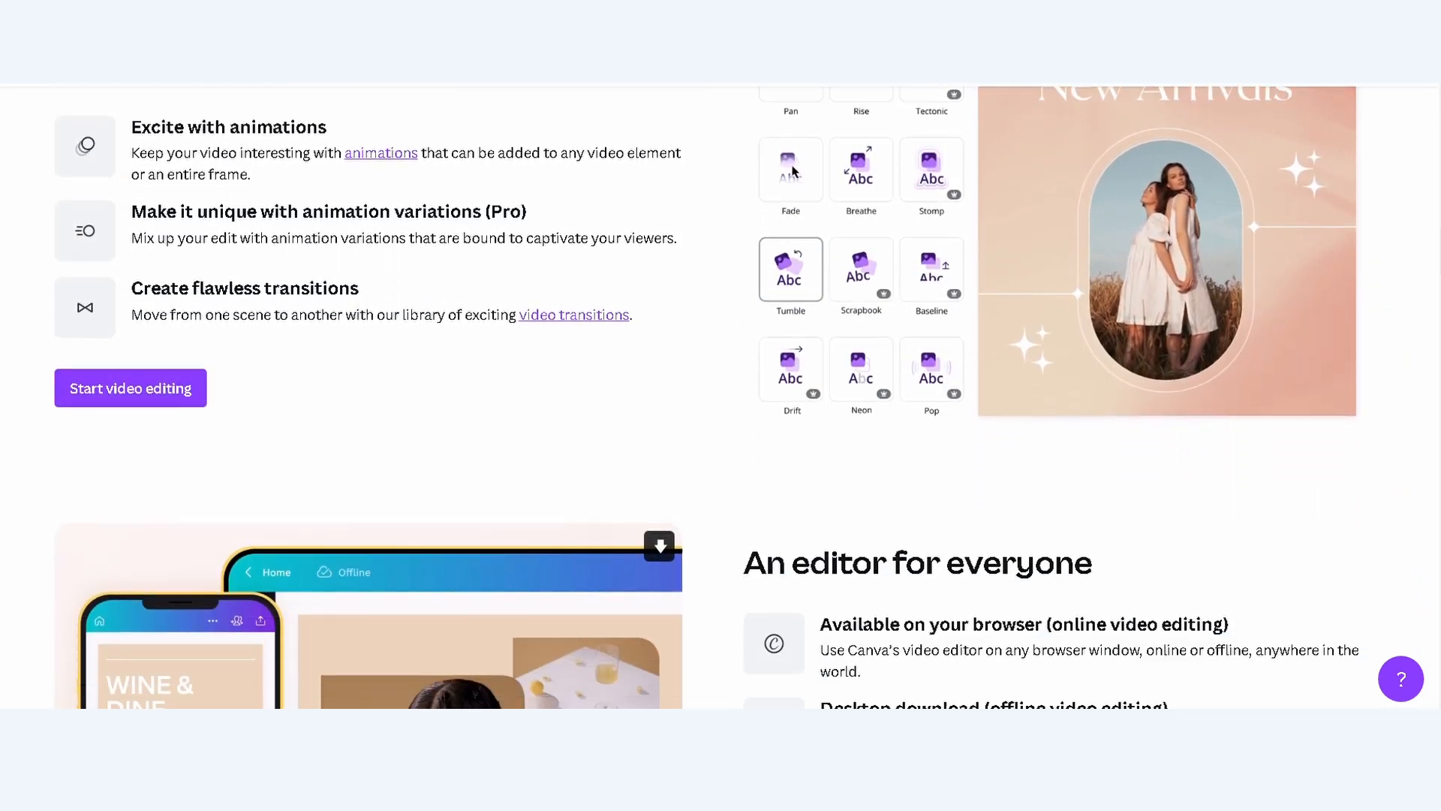
scroll("down", 3)
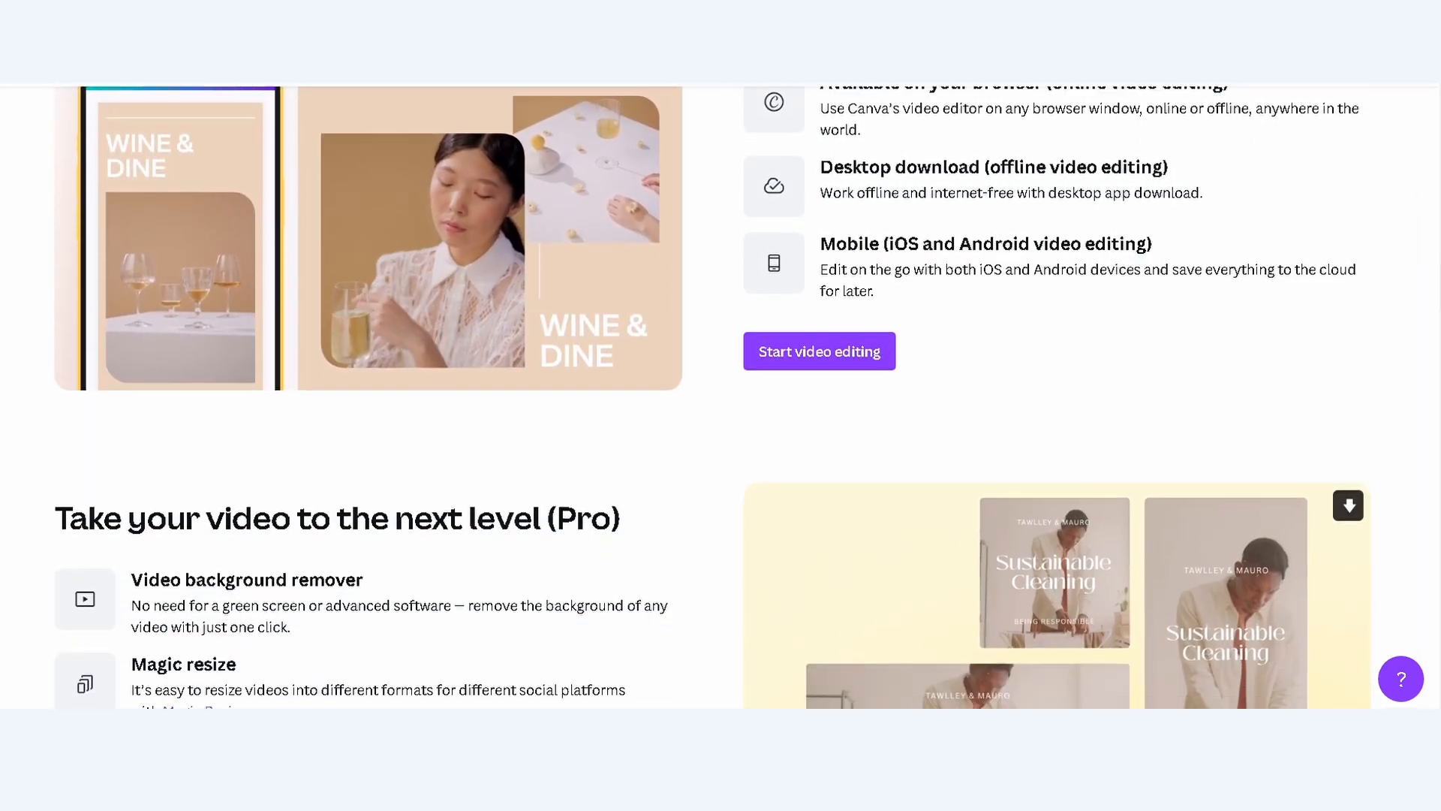
scroll("down", 3)
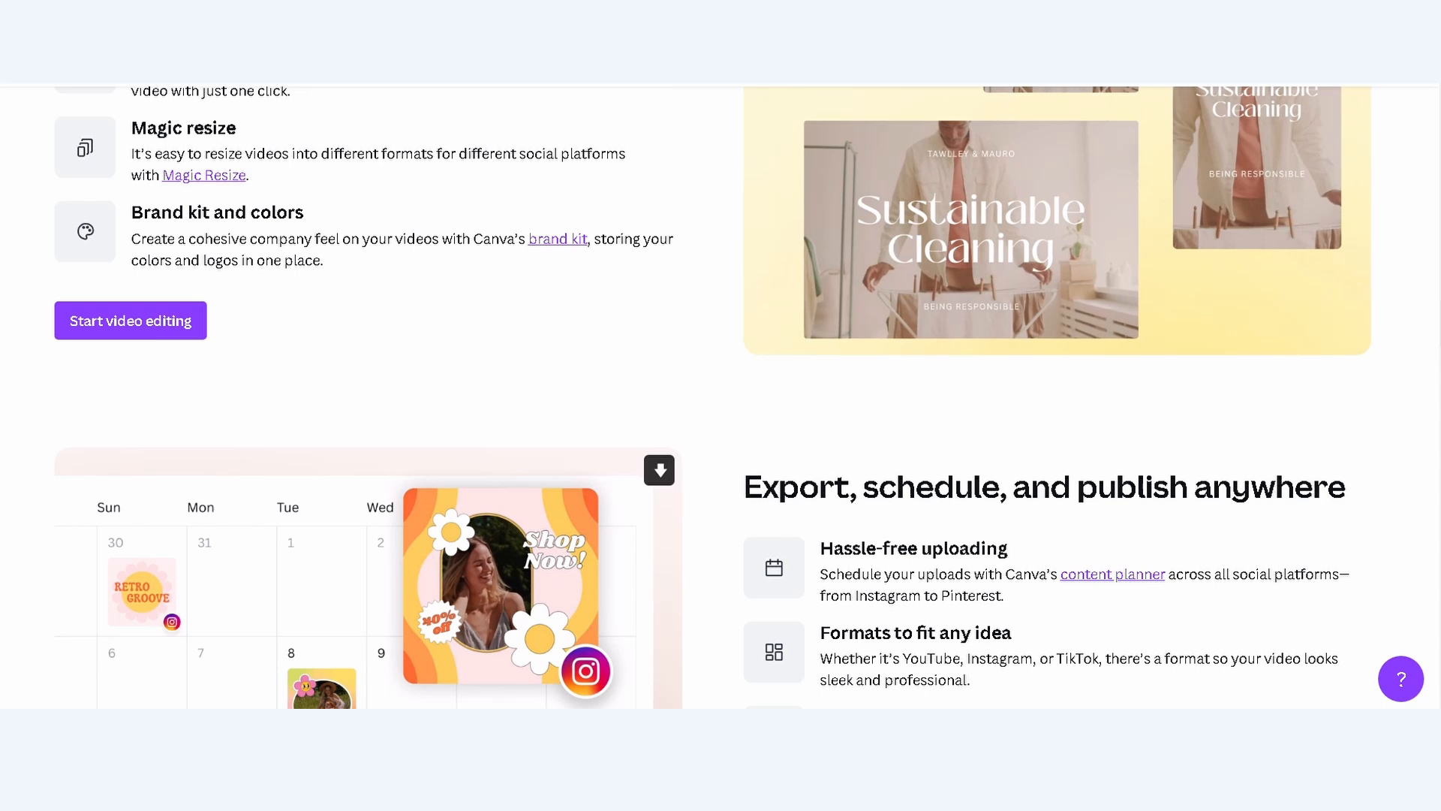
scroll("down", 3)
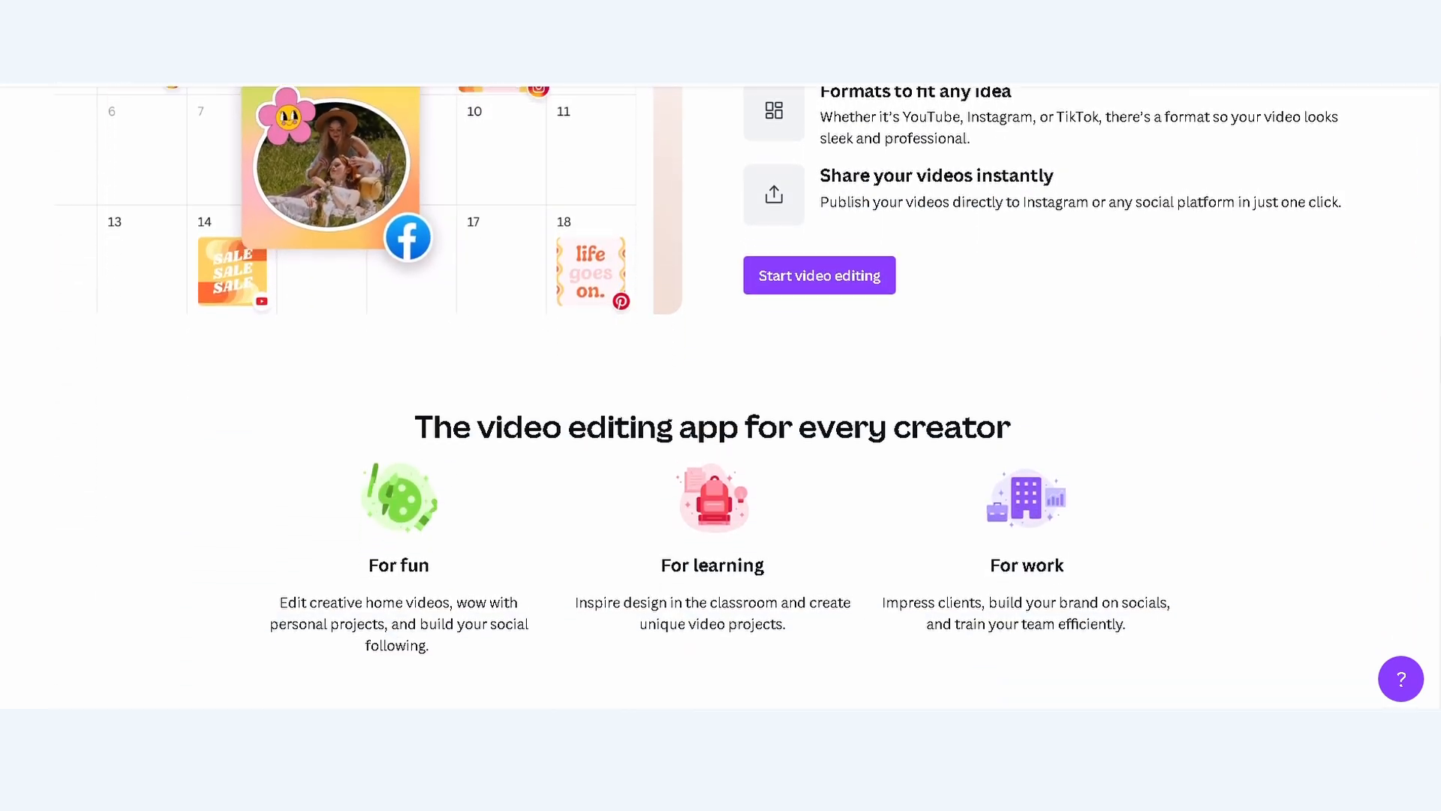
scroll("down", 3)
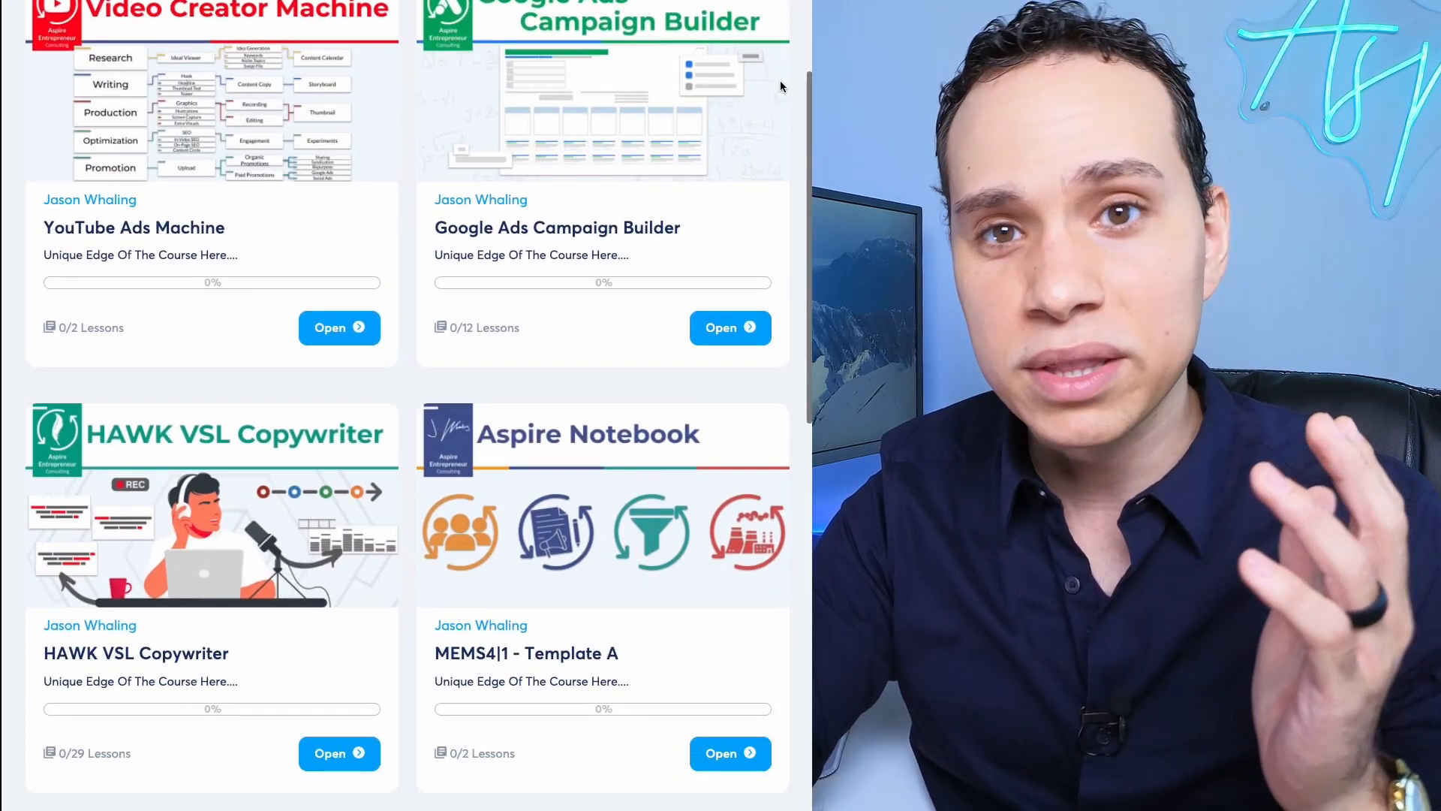
Browse the Enrollments course cards down to Sales Funnel Swipe File and Sales Funnel Architect.
scroll("down", 3)
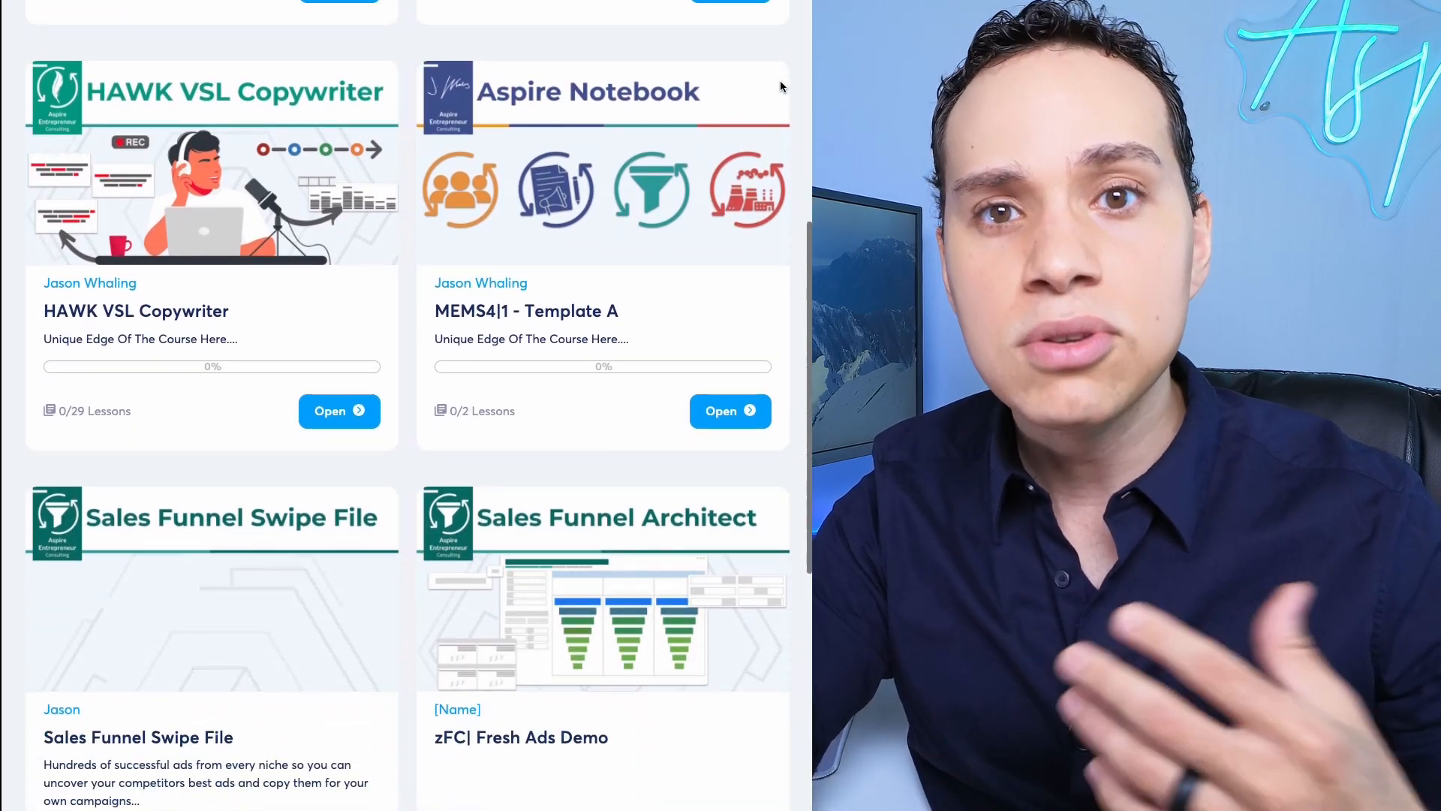
scroll("down", 3)
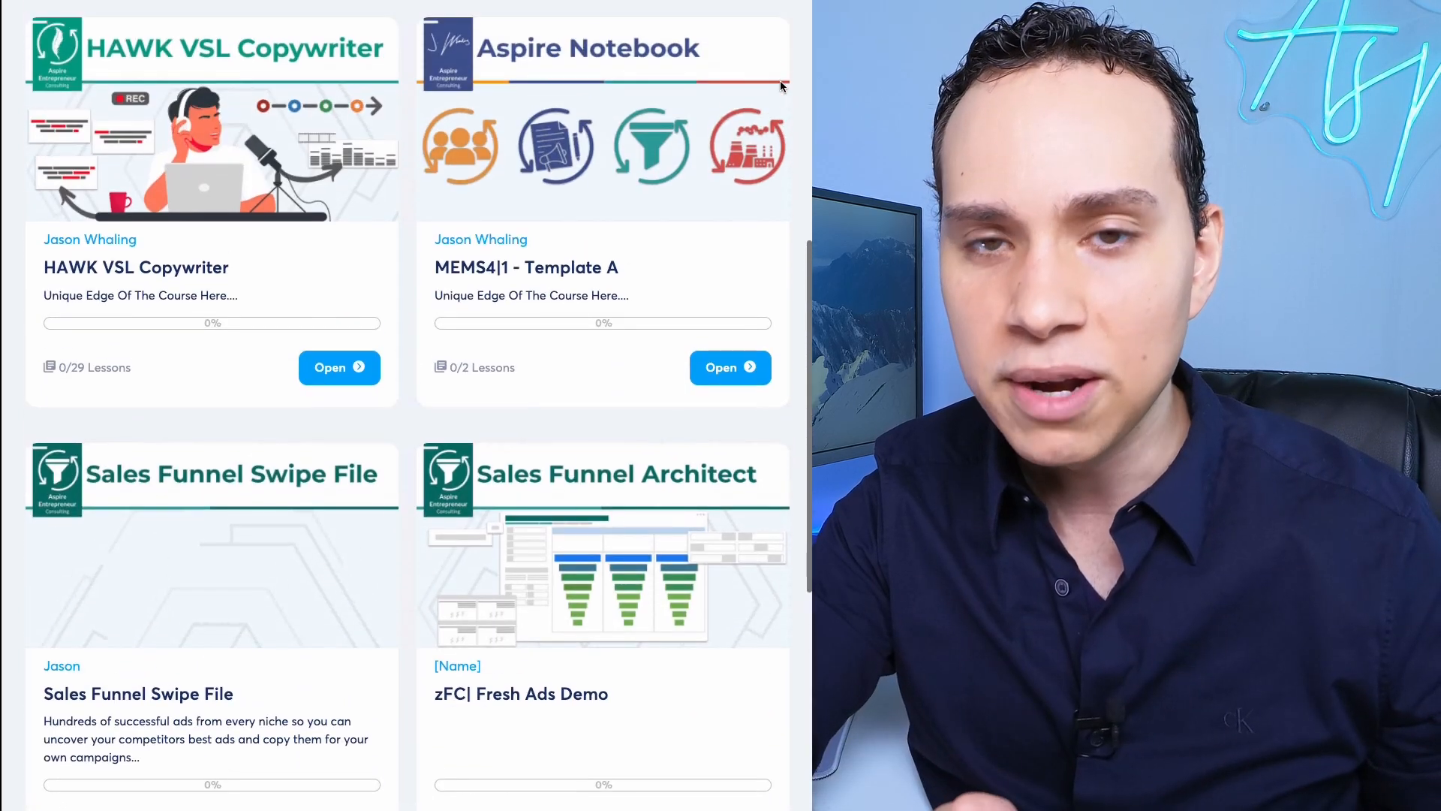
left_click(339, 367)
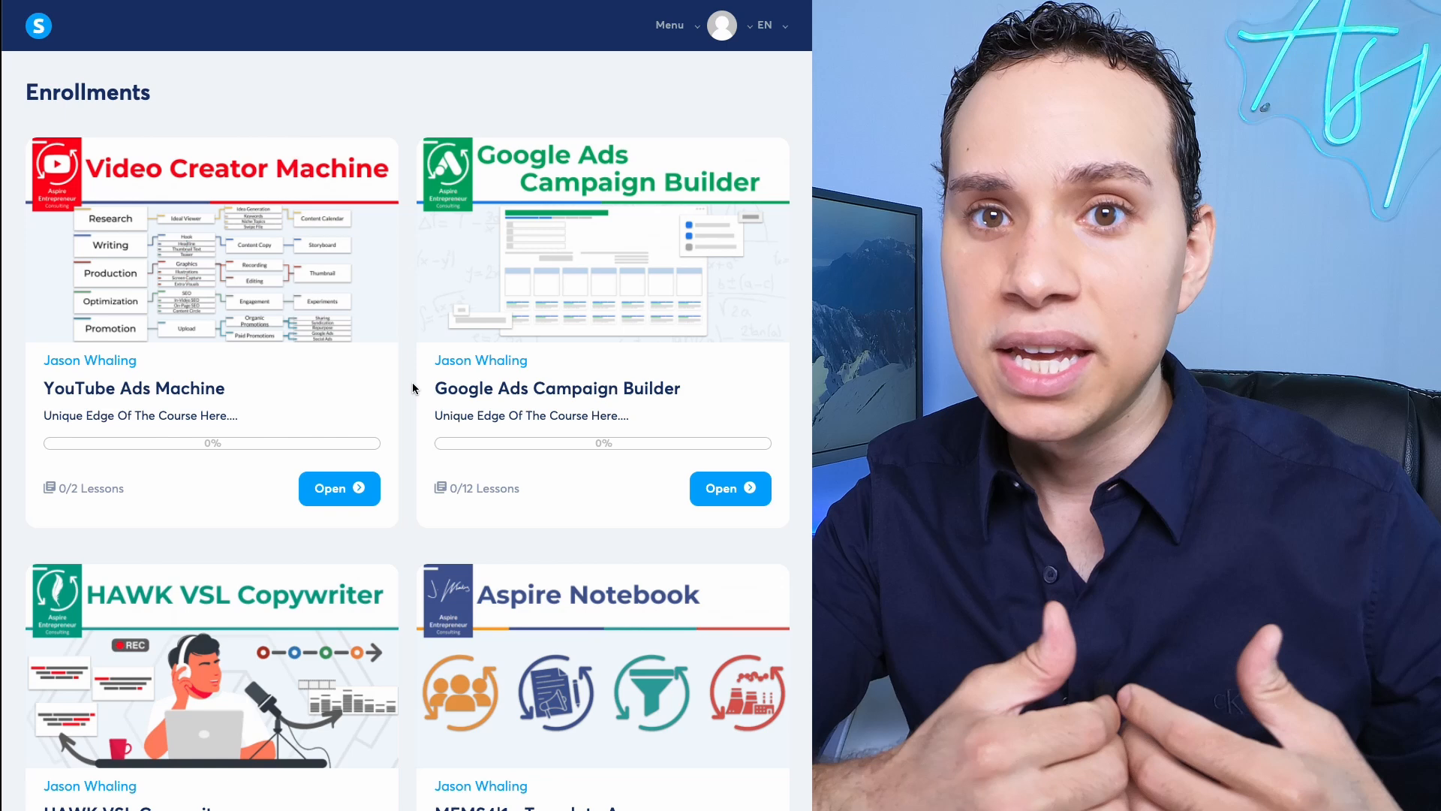
scroll("down", 3)
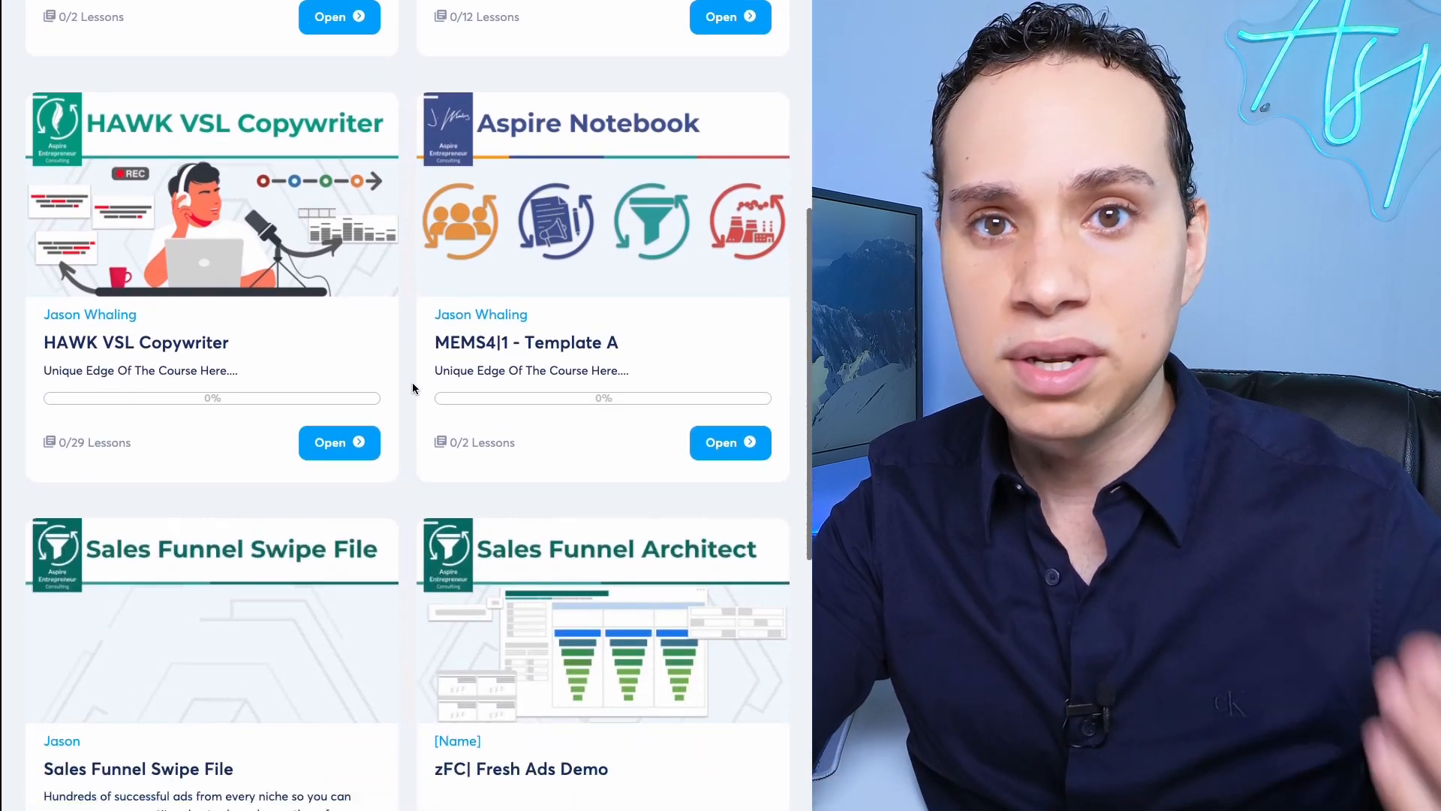